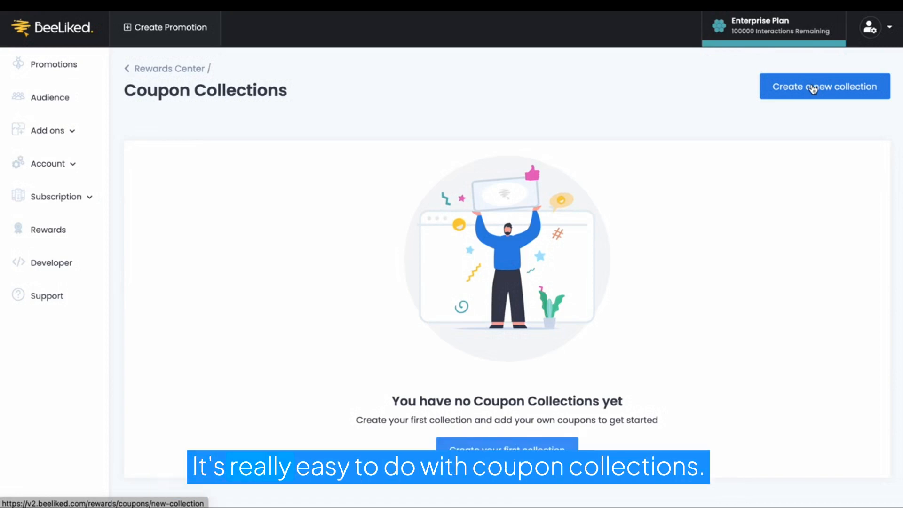
# Start a new coupon collection from the Coupon Collections page
pyautogui.click(824, 86)
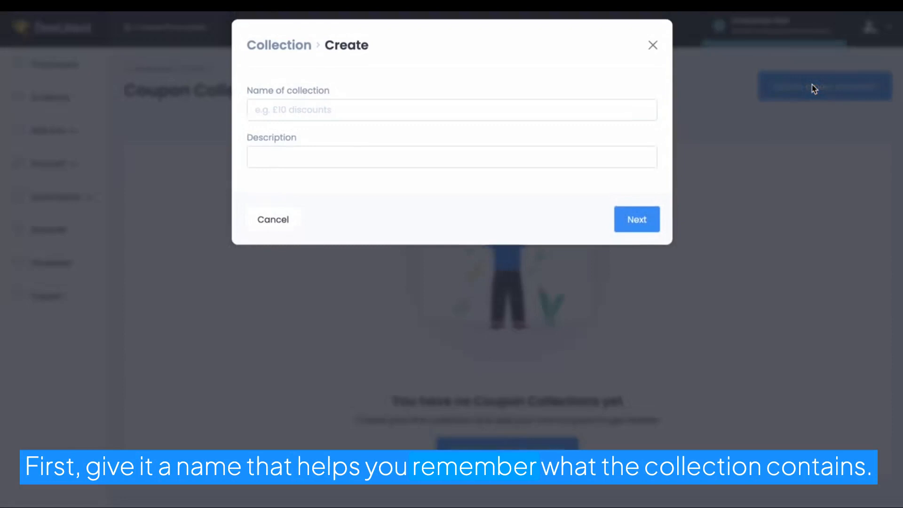
# Name the collection '10% discount on sign up', describe it as discount code given to new sign ups, and continue
pyautogui.write('10% discount on sign up')
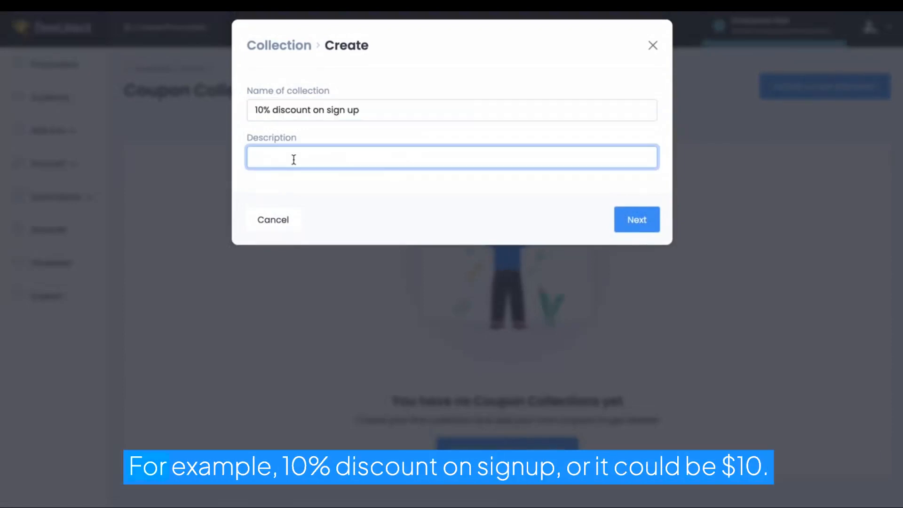
pyautogui.write('discount o')
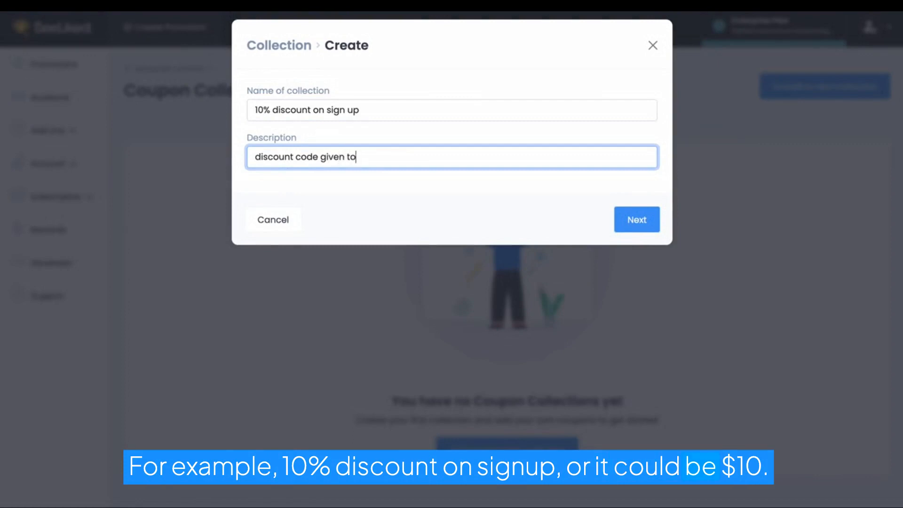
pyautogui.write('new sign ups')
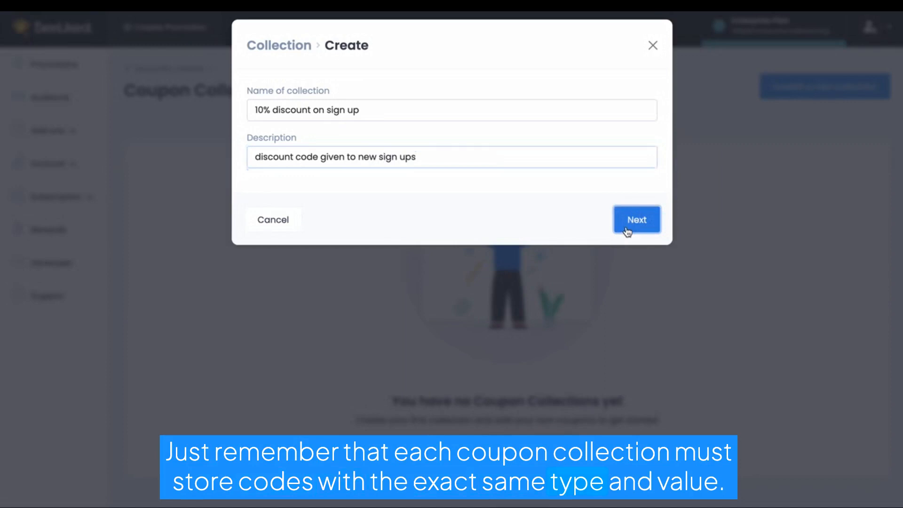
pyautogui.click(635, 219)
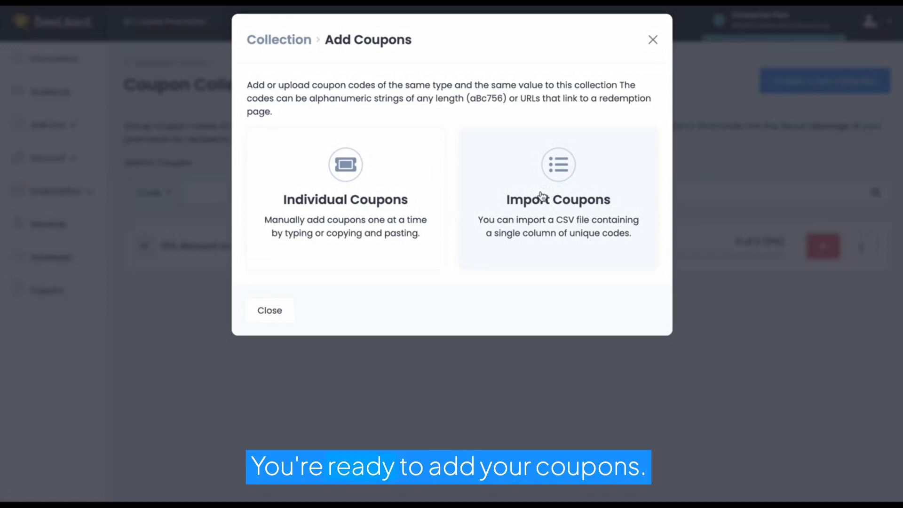
pyautogui.moveTo(627, 227)
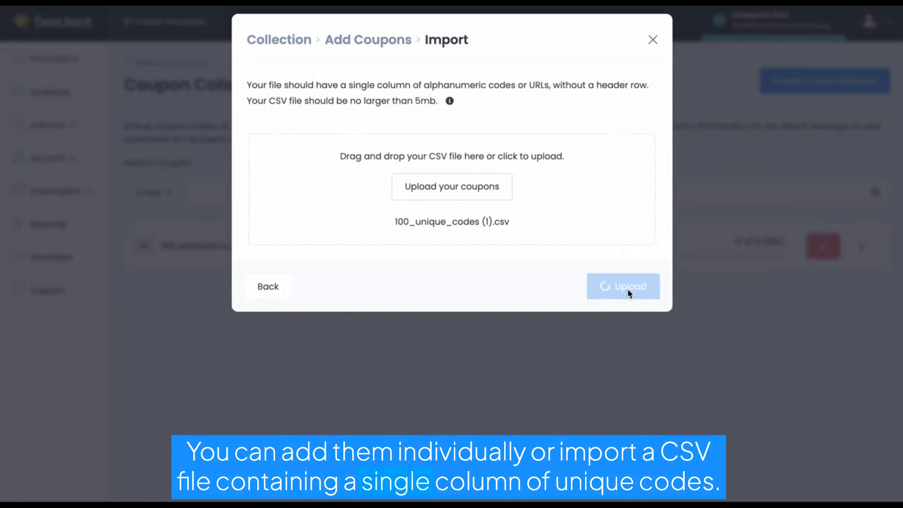
# Upload the 100_unique_codes (1).csv file so the collection lists its 100 coupons
pyautogui.click(623, 286)
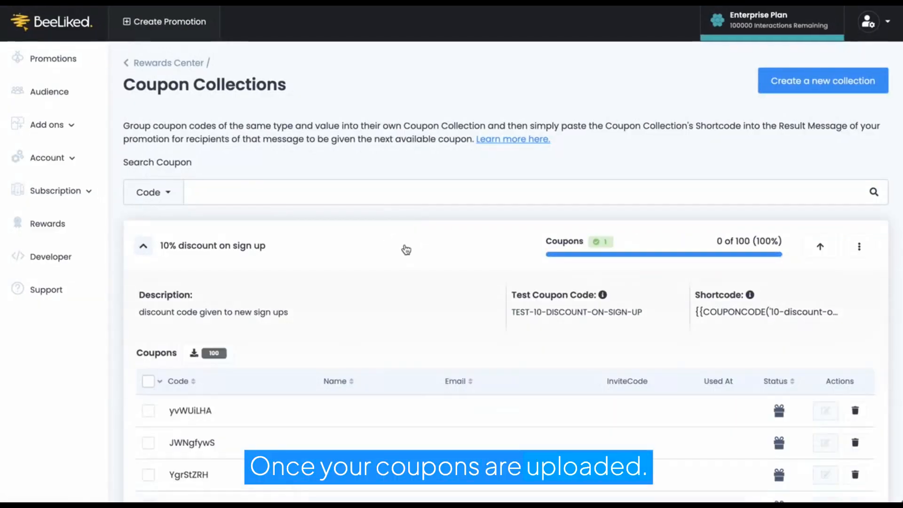
pyautogui.scroll(-3)
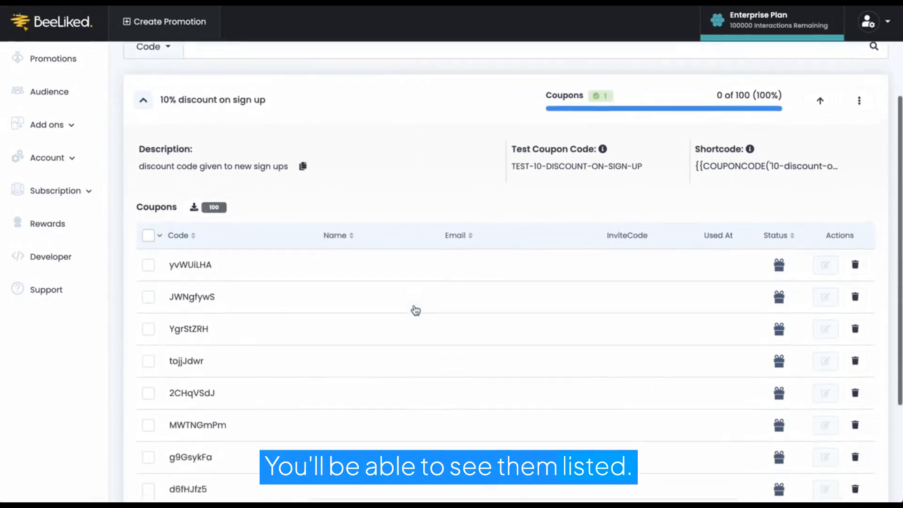
pyautogui.click(214, 166)
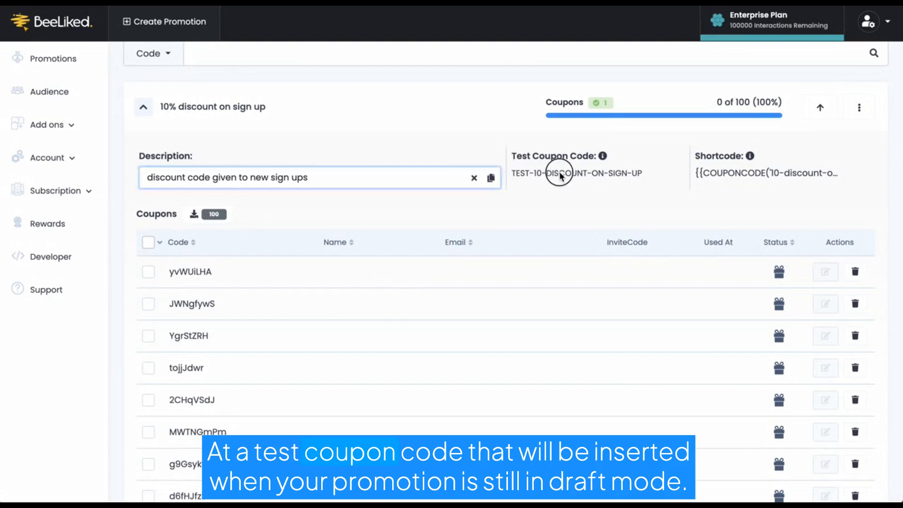
pyautogui.moveTo(601, 158)
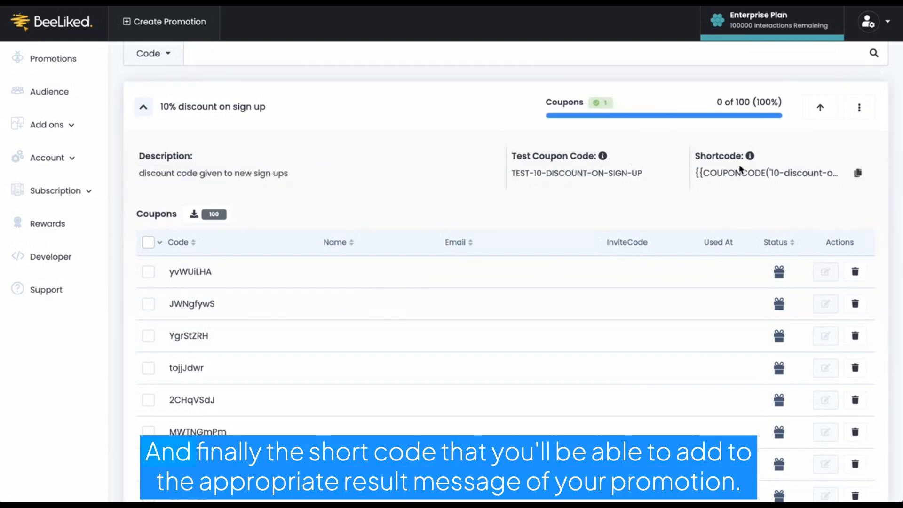
pyautogui.moveTo(753, 156)
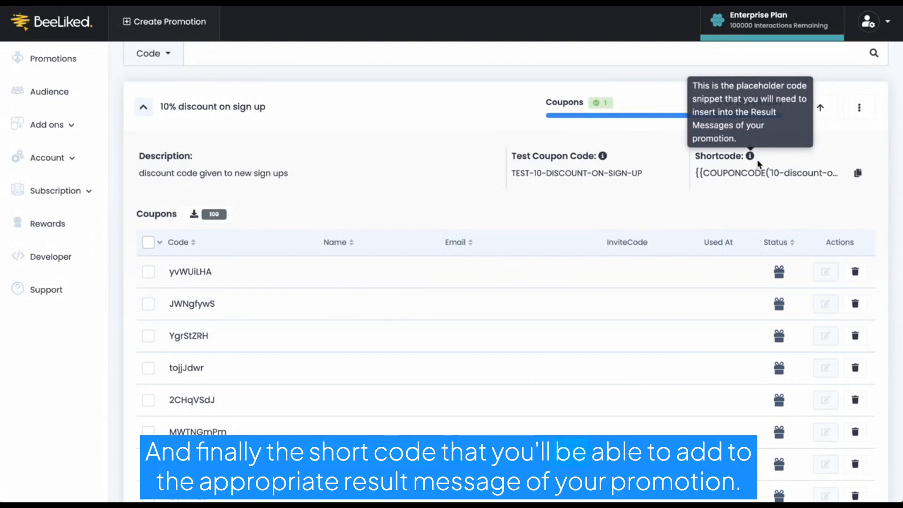
pyautogui.moveTo(858, 174)
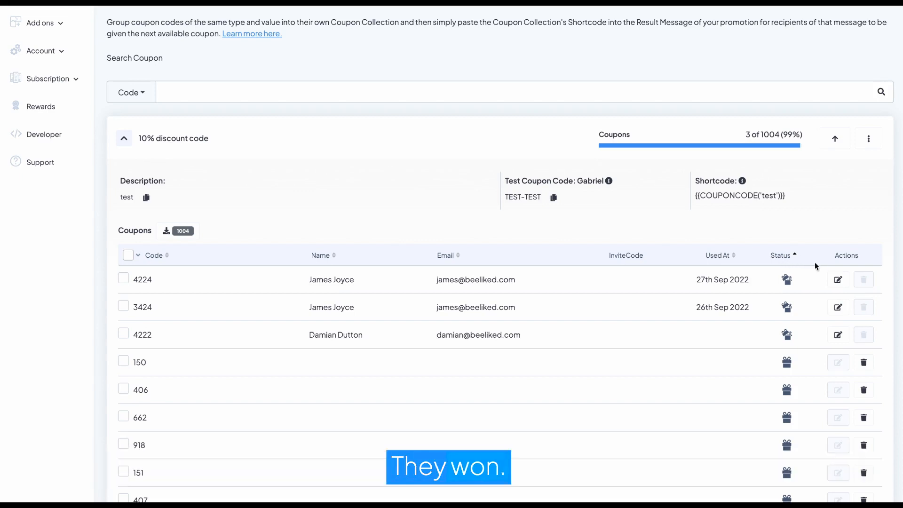
# Show the '10% discount code' collection with its 1004 coupons sorted by Status
pyautogui.click(838, 279)
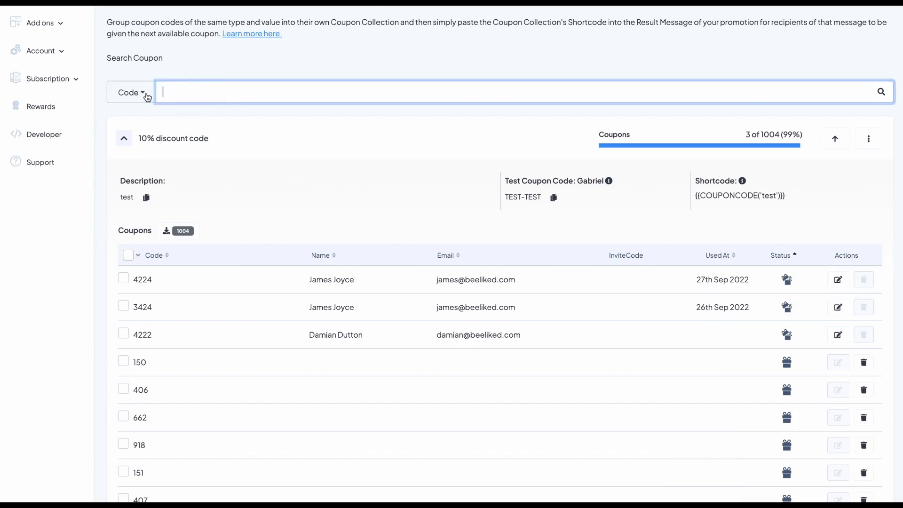
# Search coupons by code for 'xyz', returning the single match 5Xyzy
pyautogui.click(131, 93)
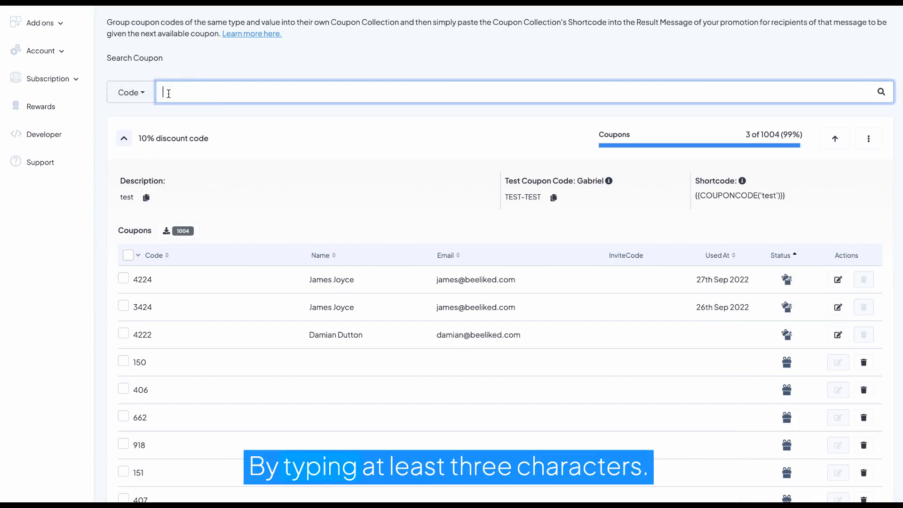
pyautogui.write('xyz')
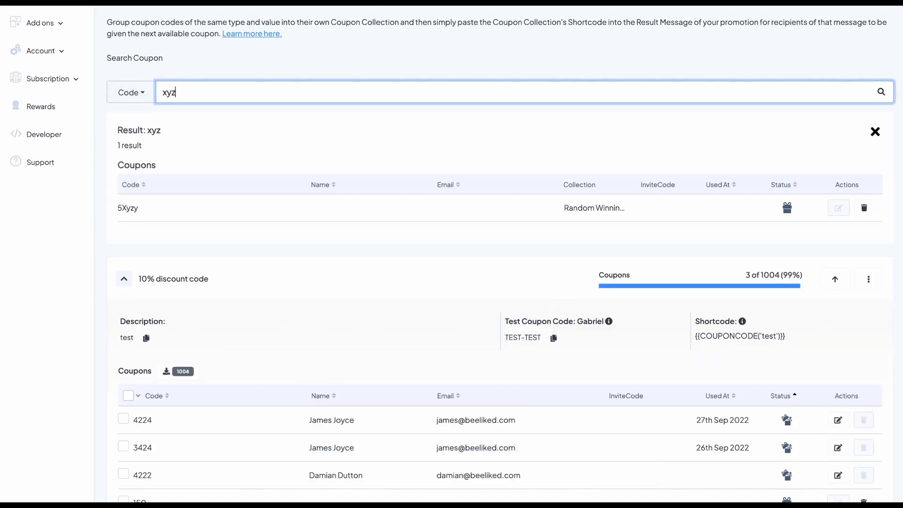